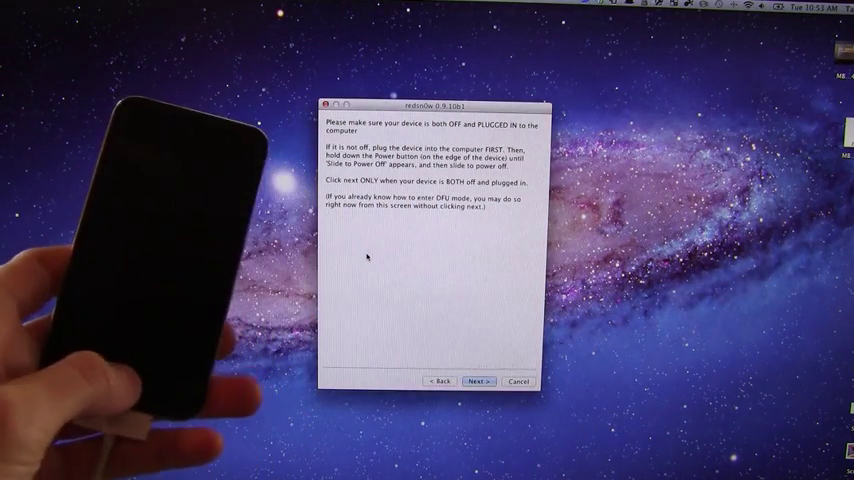
Confirm the iPod is off and connected, advancing to the DFU-mode instructions.
click(478, 381)
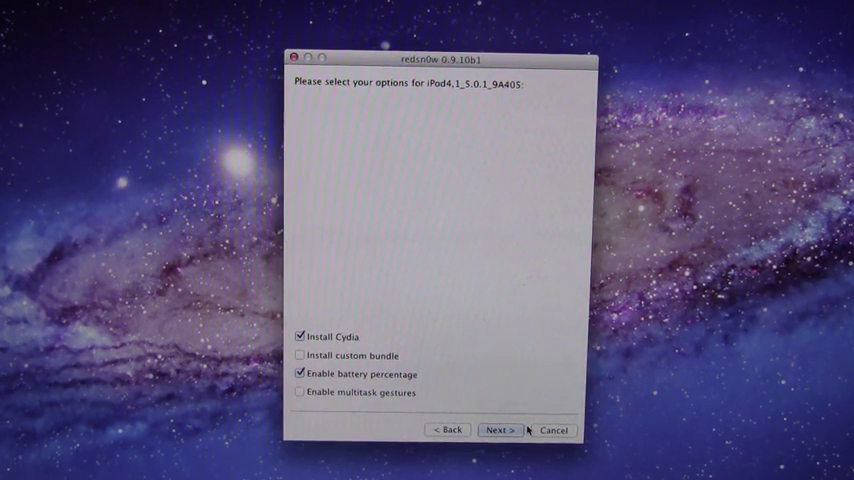
With Install Cydia and battery percentage checked, start processing the iOS 5.0.1 build.
click(505, 430)
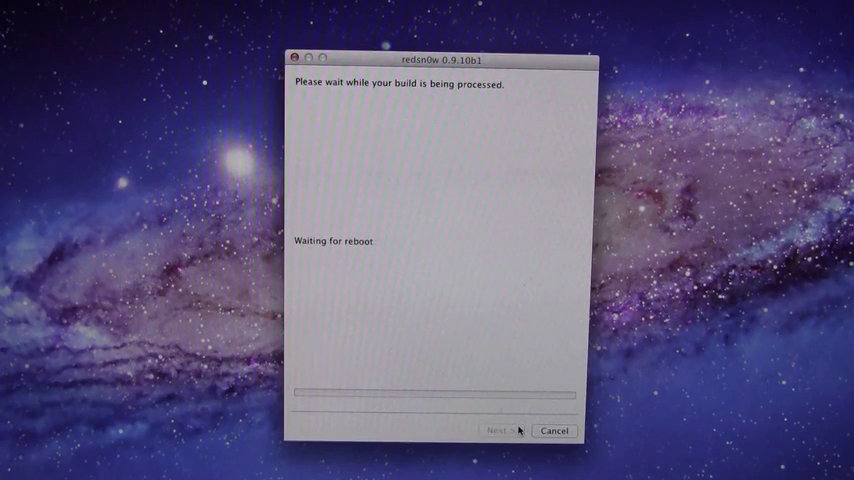